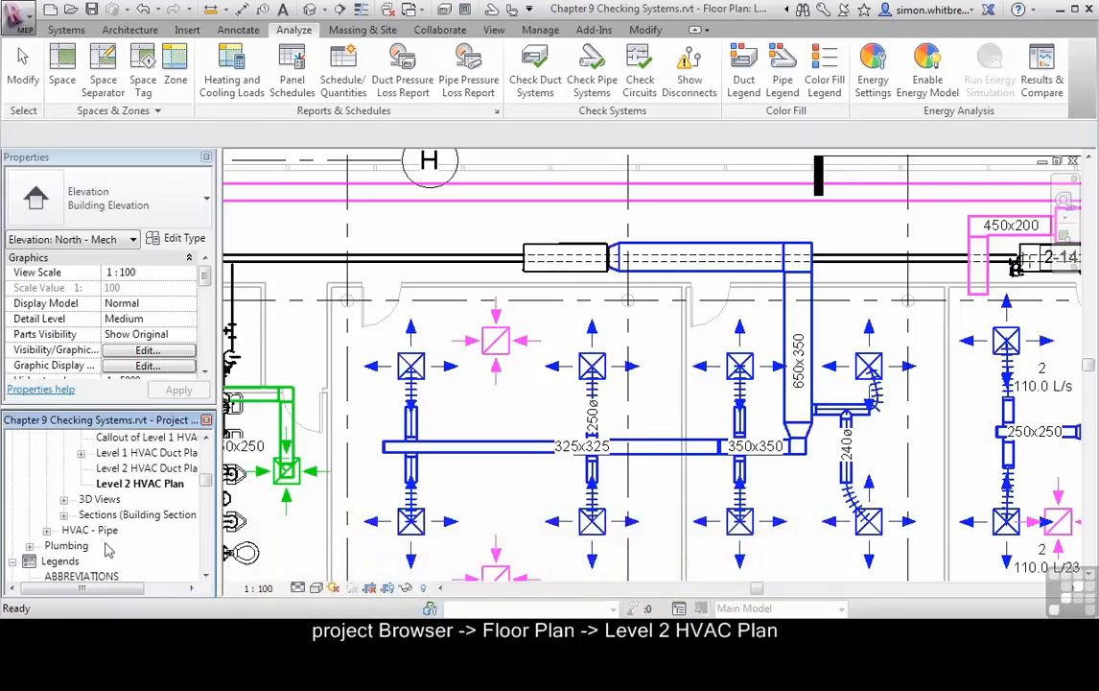
mouse_move(134, 490)
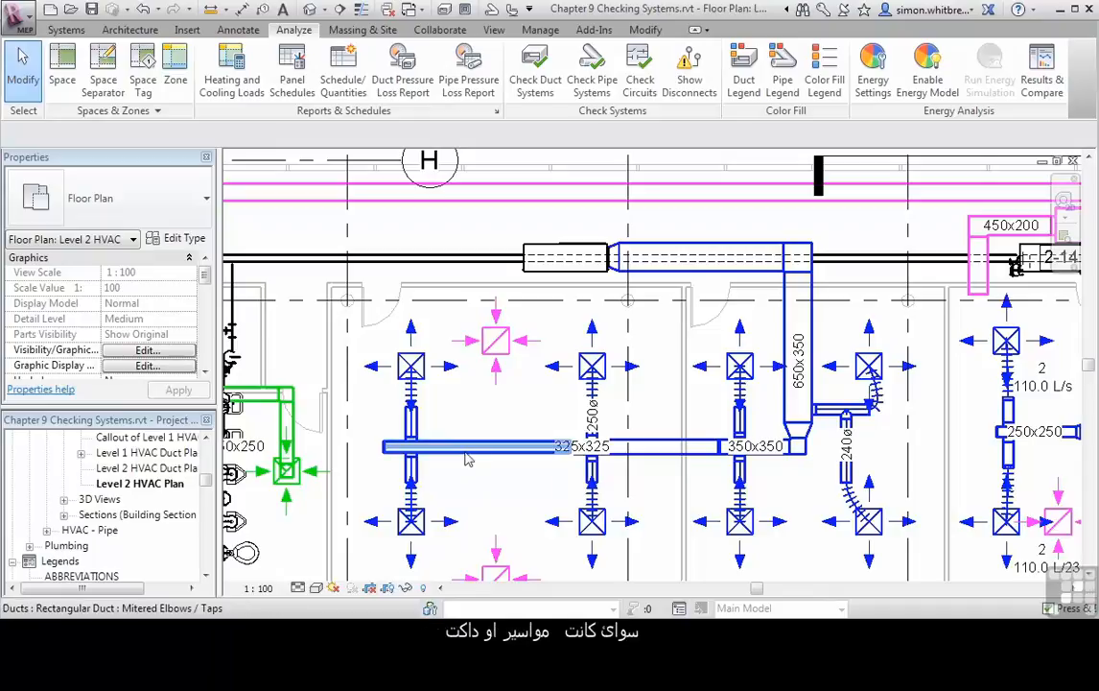
Select a supply air diffuser (100 L/s) on the Level 2 HVAC plan instead of the rectangular duct.
click(470, 445)
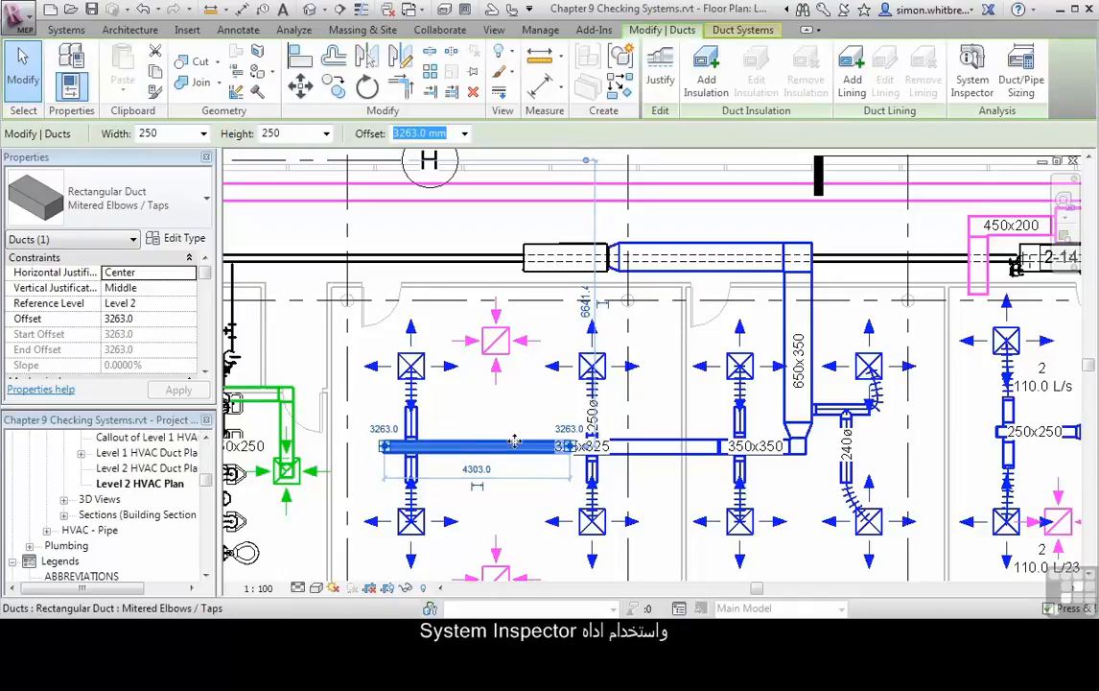
mouse_move(479, 426)
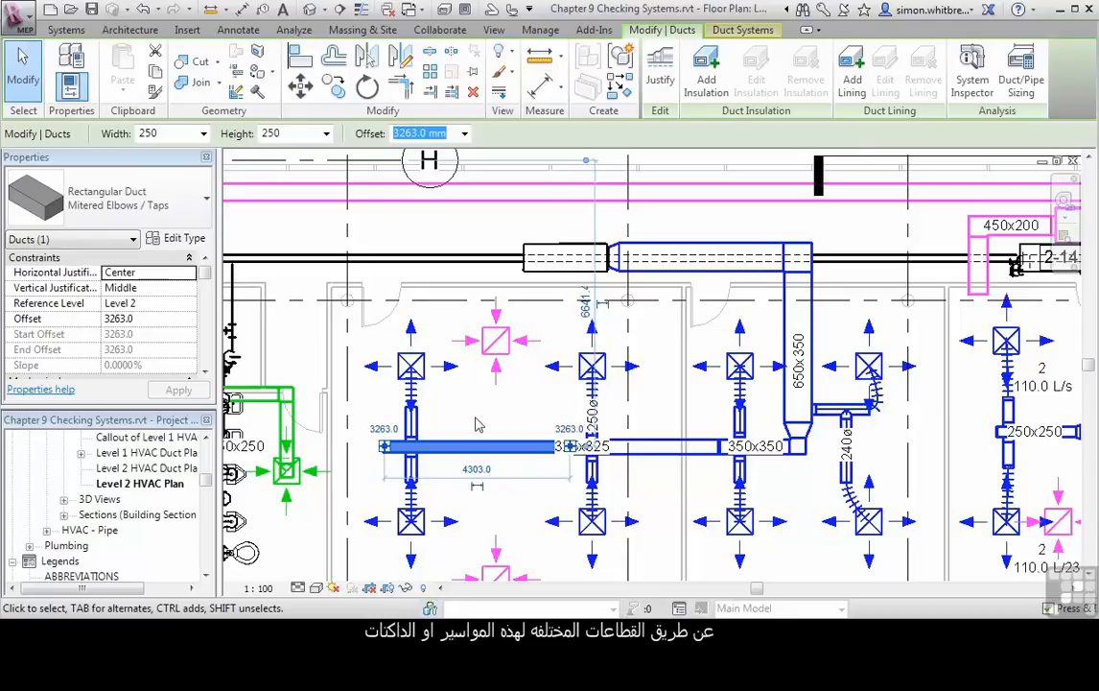
click(464, 403)
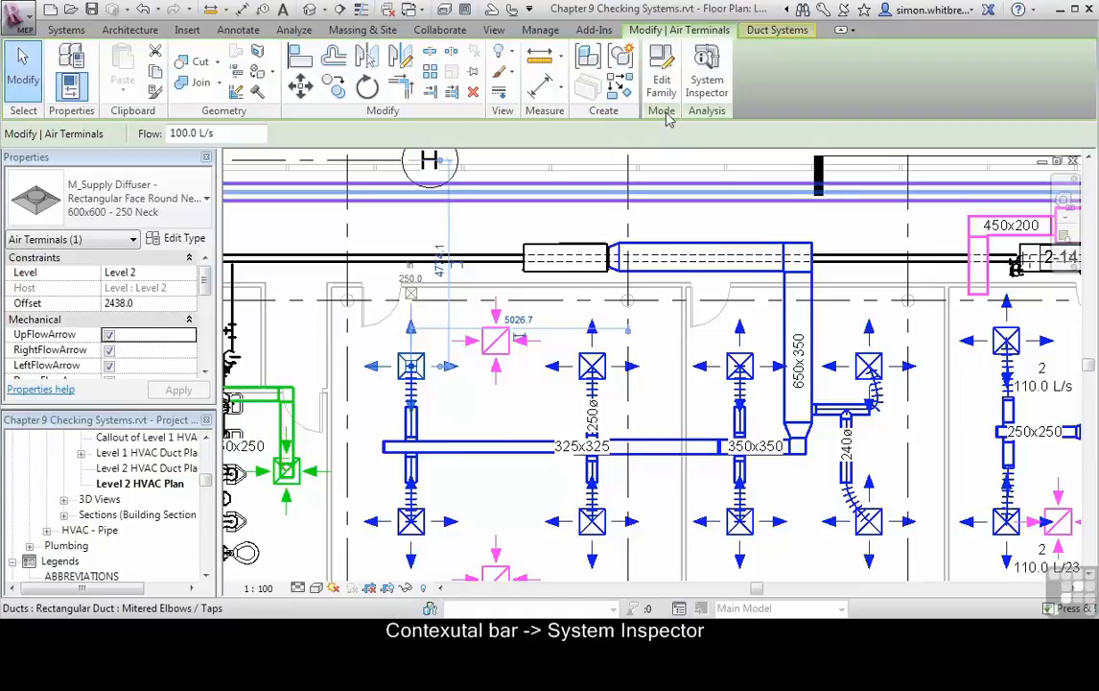
mouse_move(706, 73)
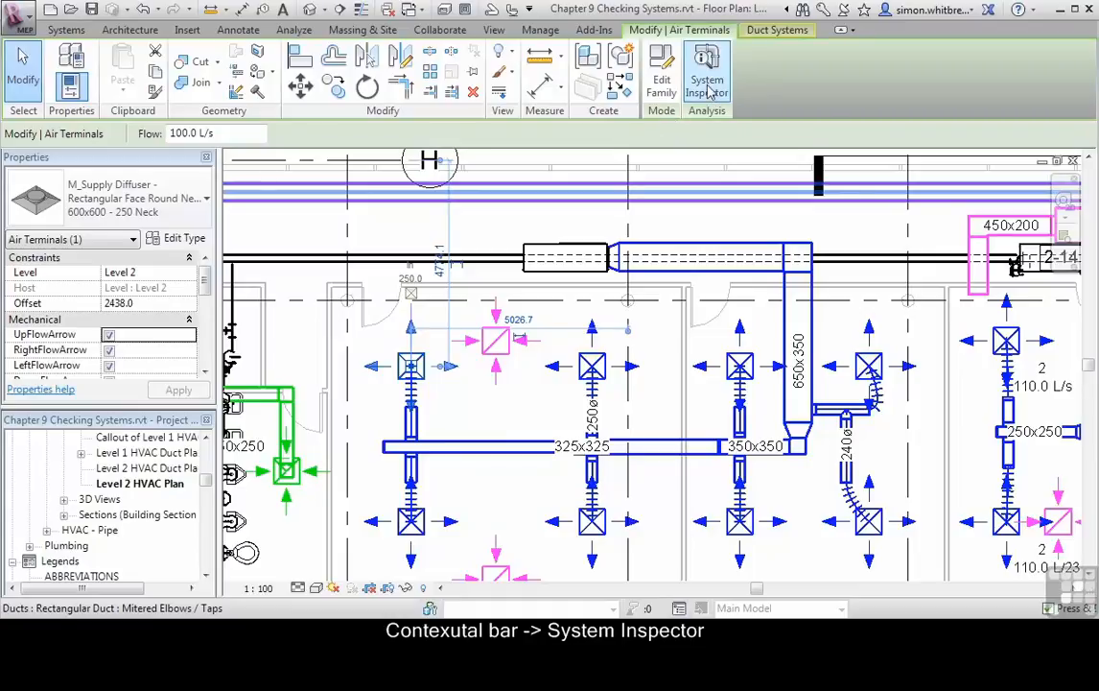
Start System Inspector on the diffuser's Mechanical Supply Air system (740 L/s).
click(706, 73)
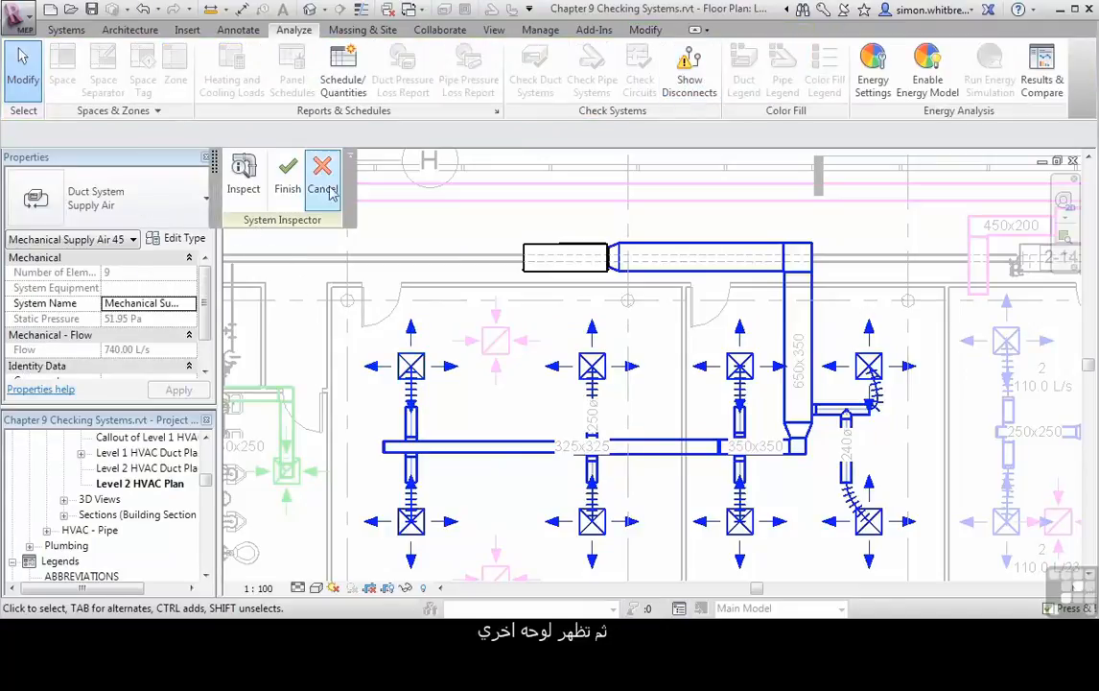
mouse_move(242, 172)
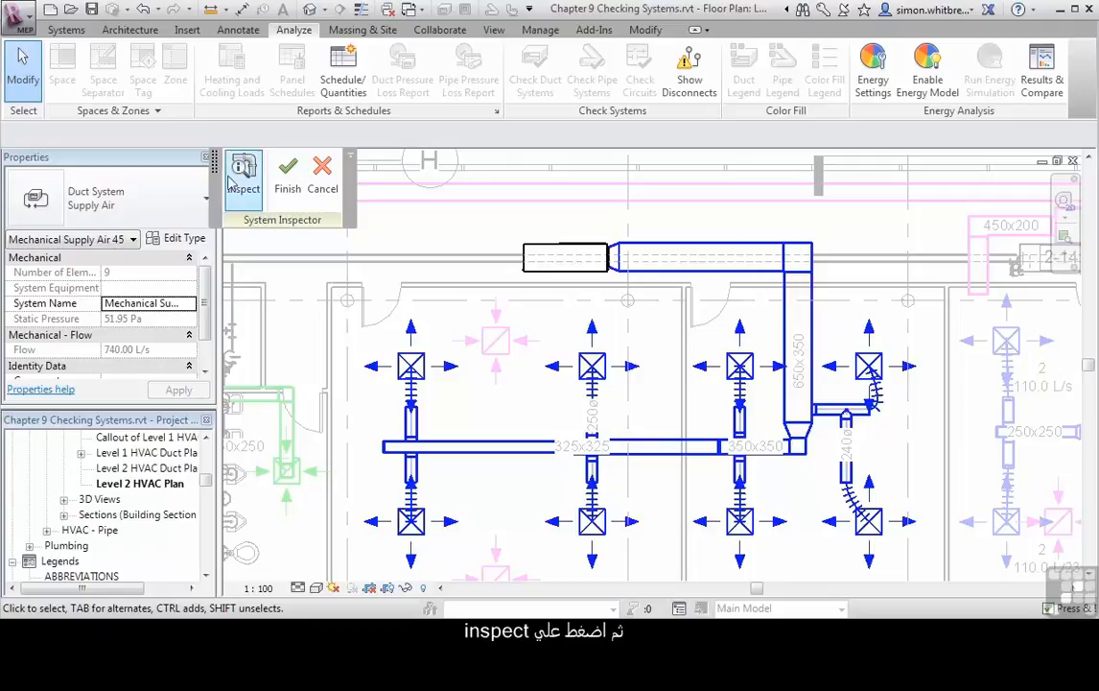
Inspect flow and pressure readouts for several duct sections, then finish the inspection.
click(242, 173)
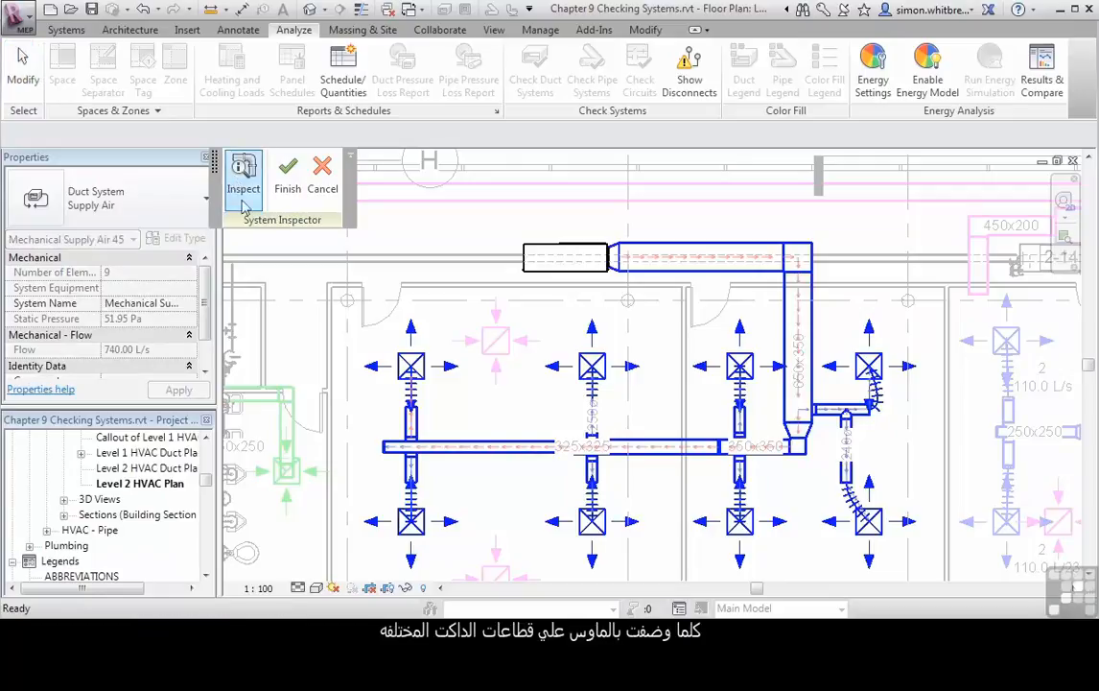
mouse_move(470, 447)
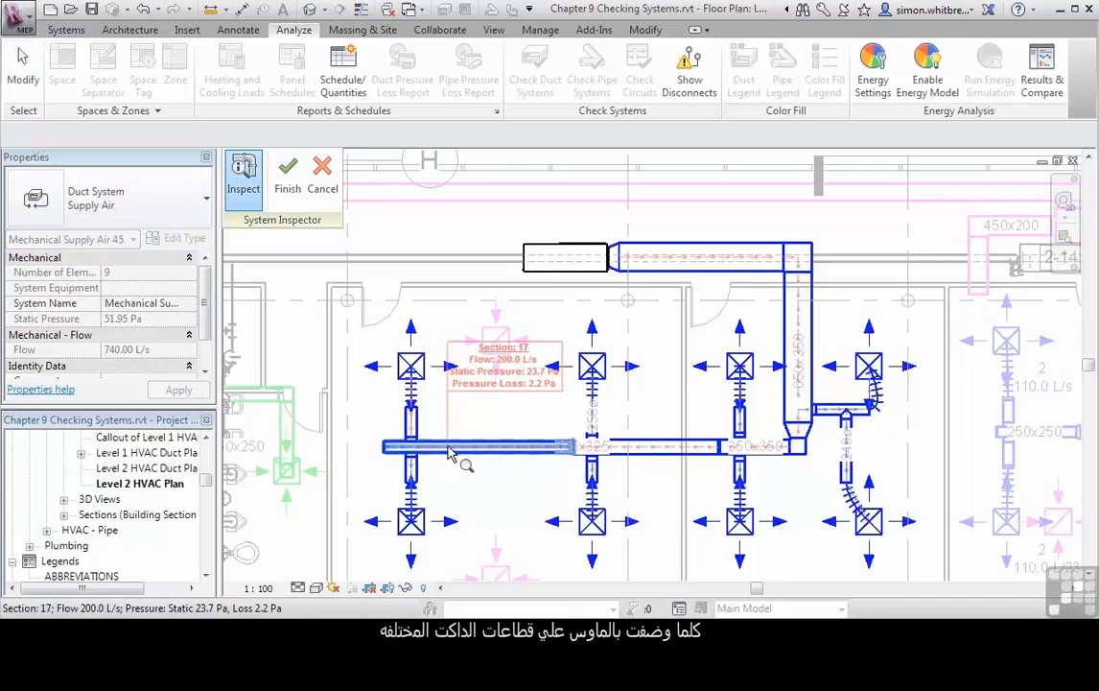
mouse_move(411, 367)
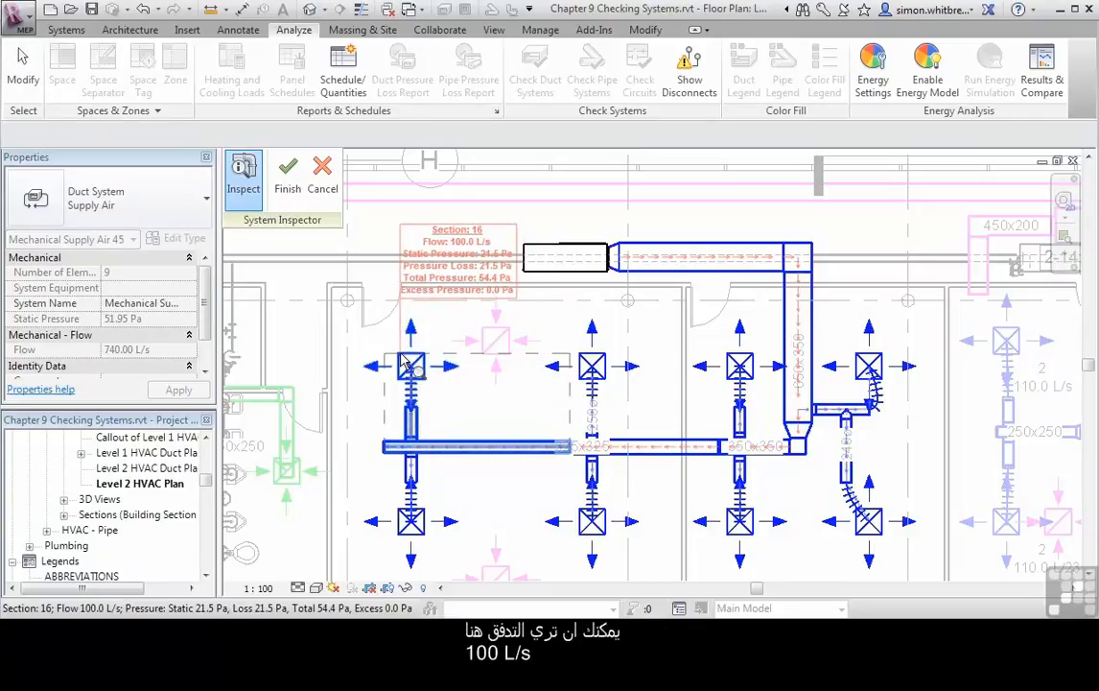
mouse_move(413, 401)
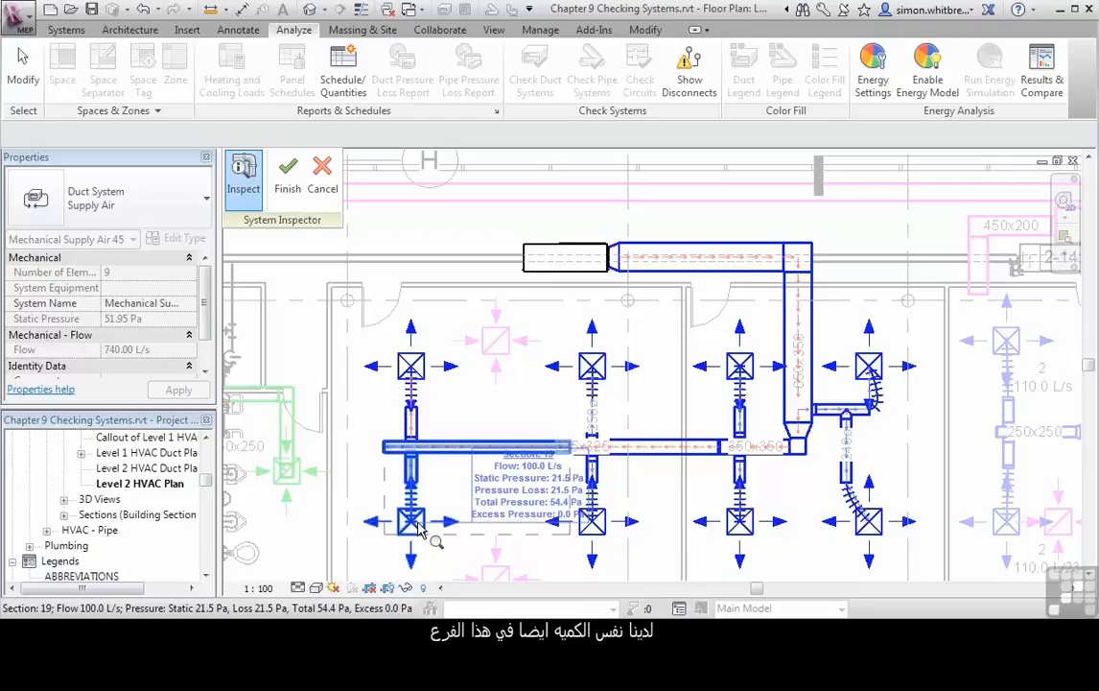
mouse_move(418, 489)
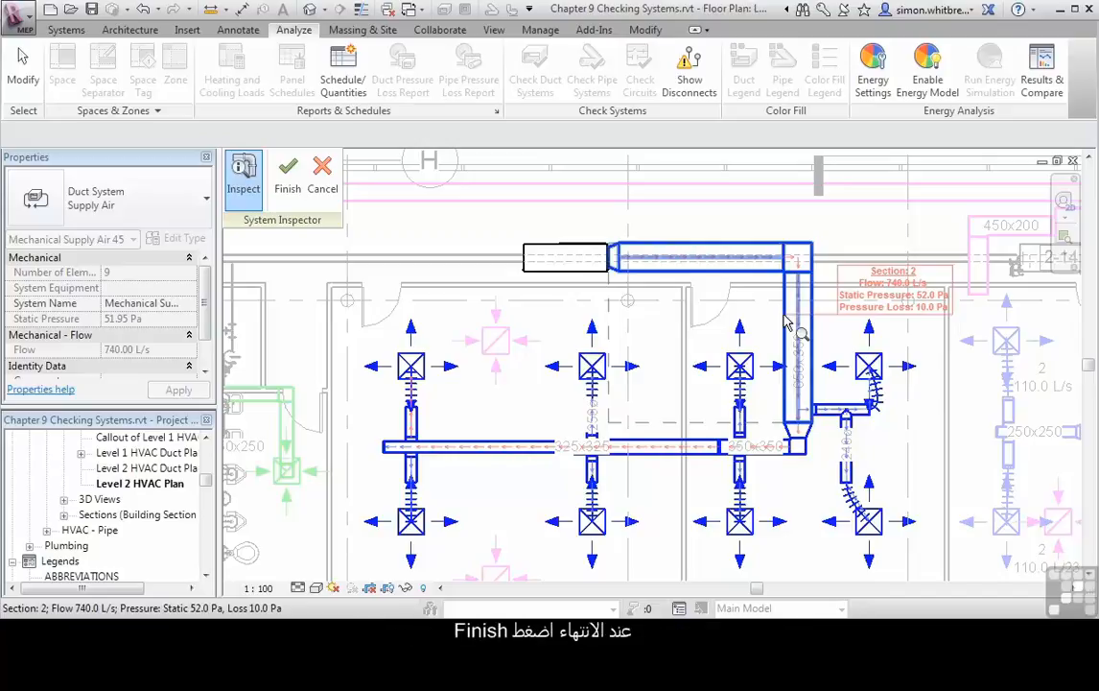
mouse_move(284, 207)
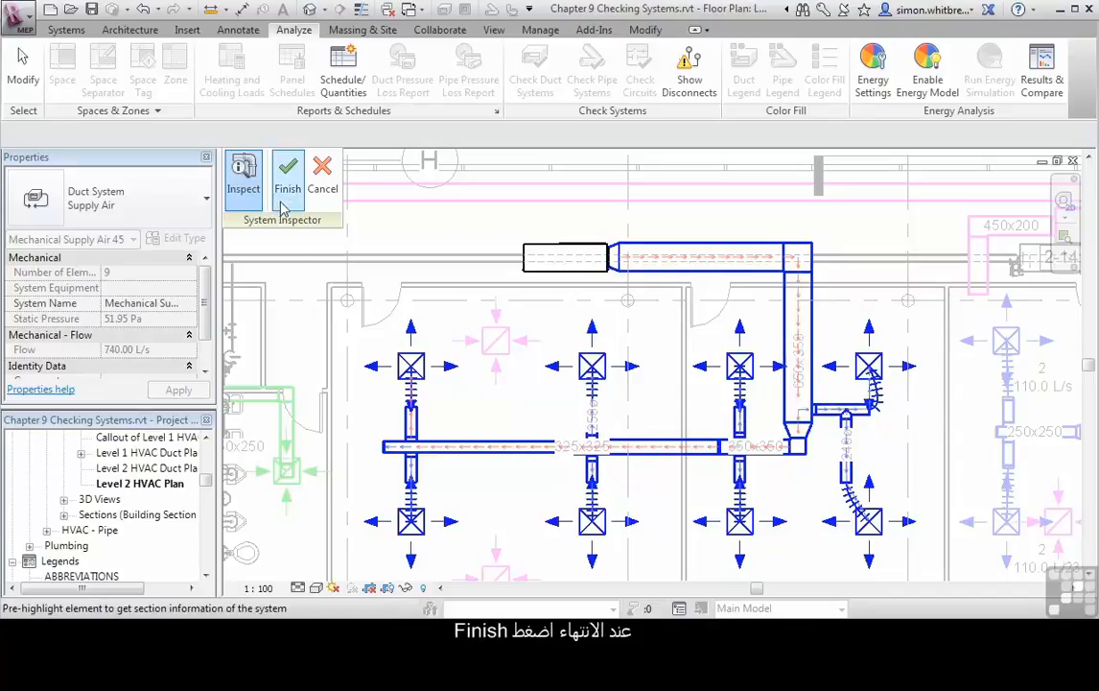
click(288, 176)
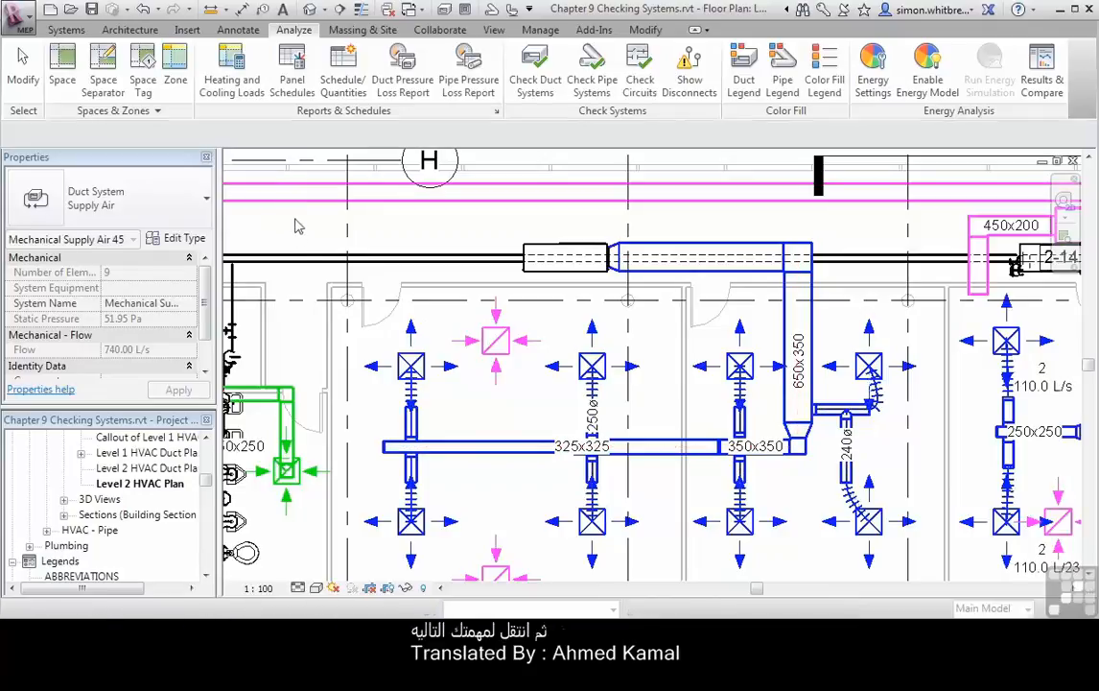